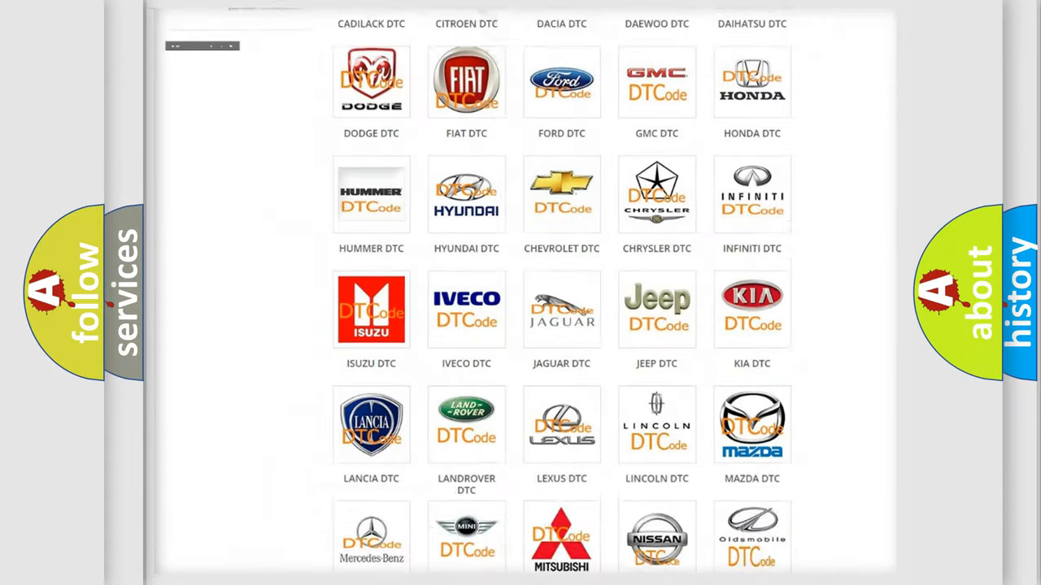
pyautogui.scroll(3)
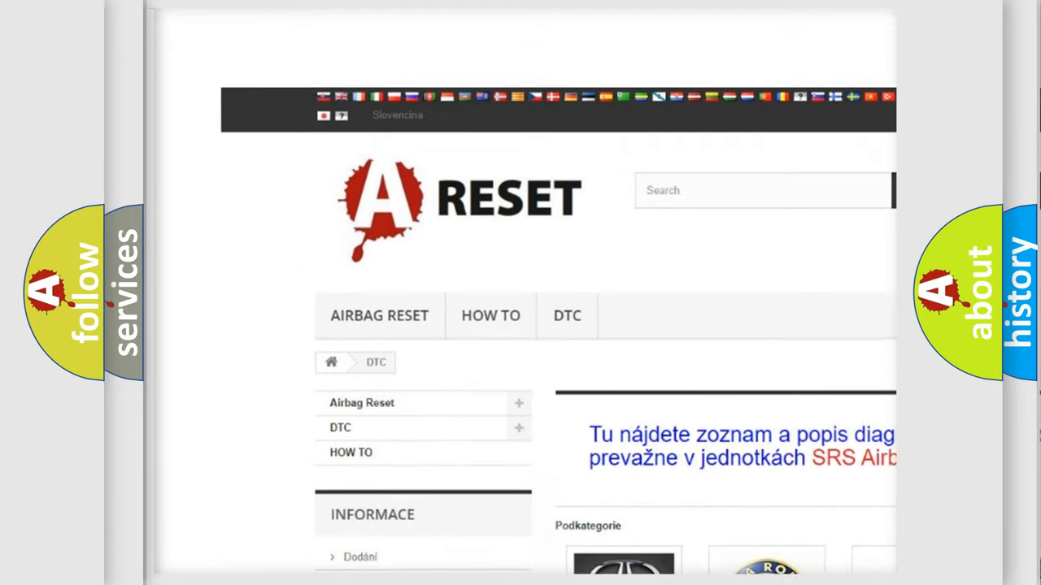